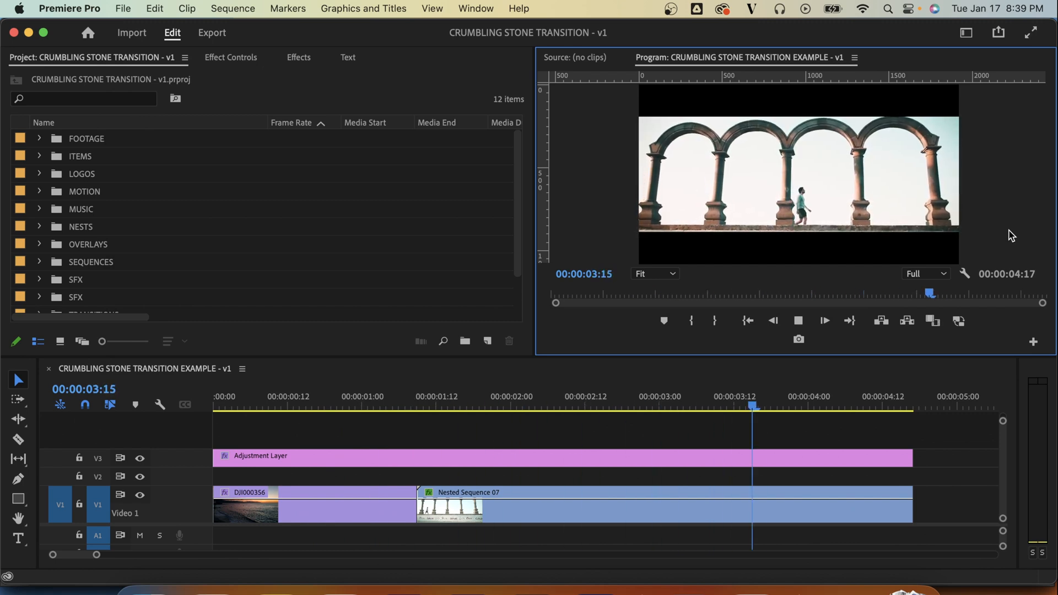
Step: Select Nested Sequence 07 at its start and switch off its Lumetri Color effect in Effect Controls
{"action": "left_click", "coordinate": [713, 396]}
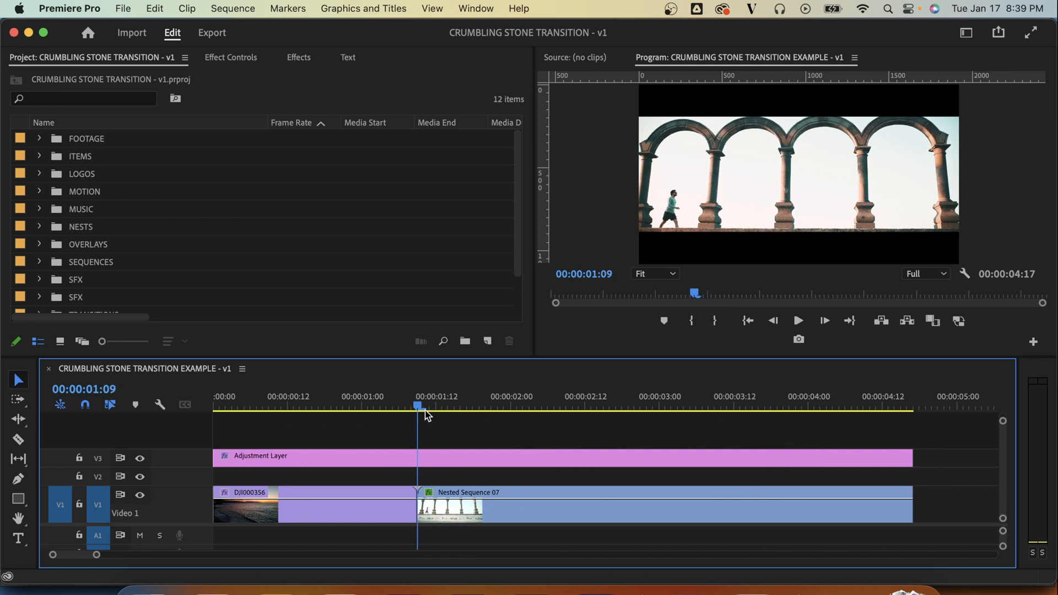
{"action": "left_click", "coordinate": [447, 459]}
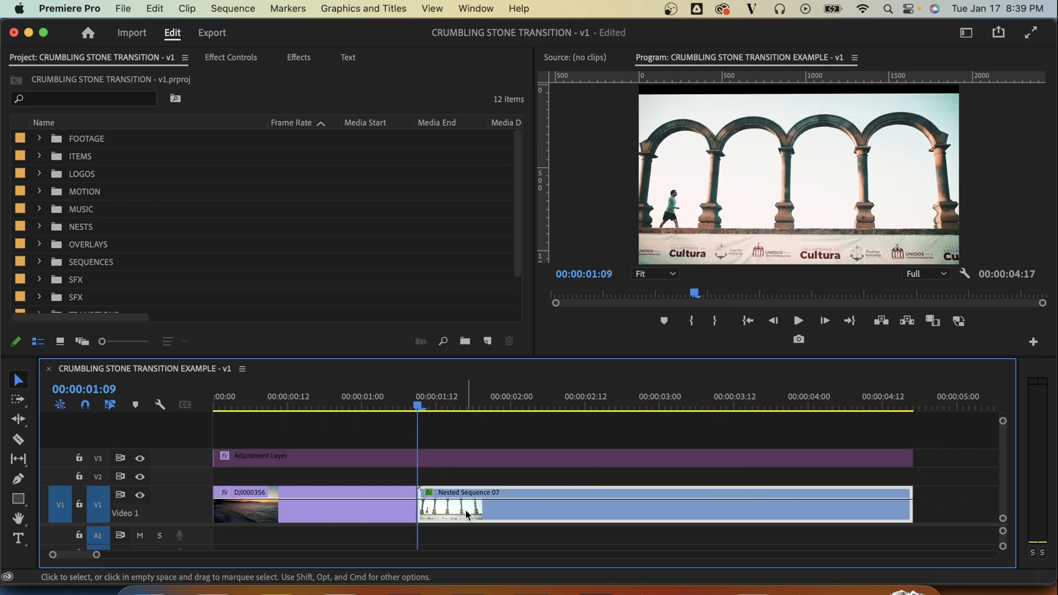
{"action": "left_click", "coordinate": [231, 57]}
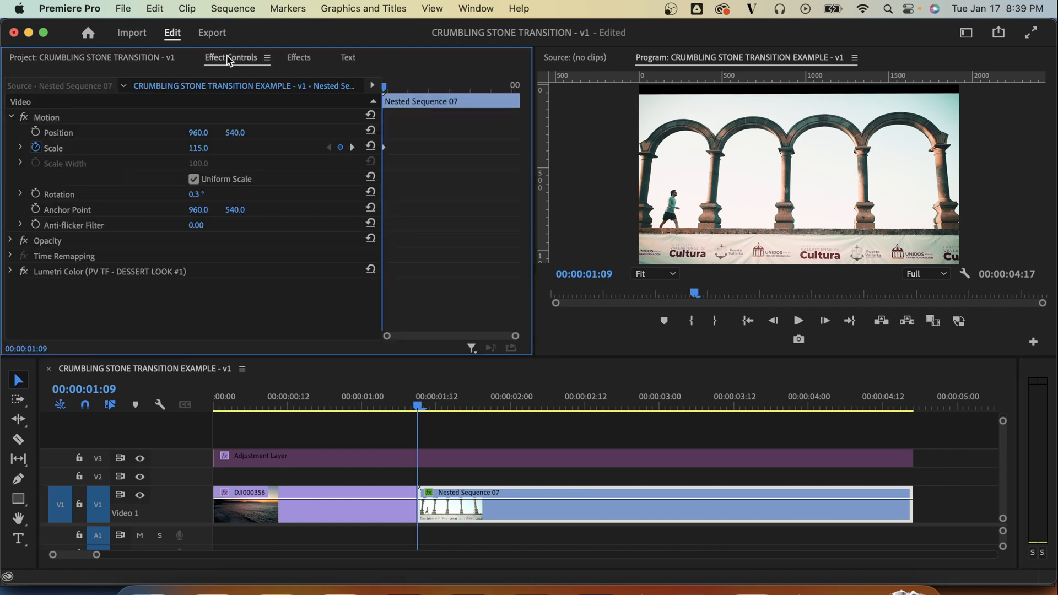
{"action": "left_click", "coordinate": [10, 271]}
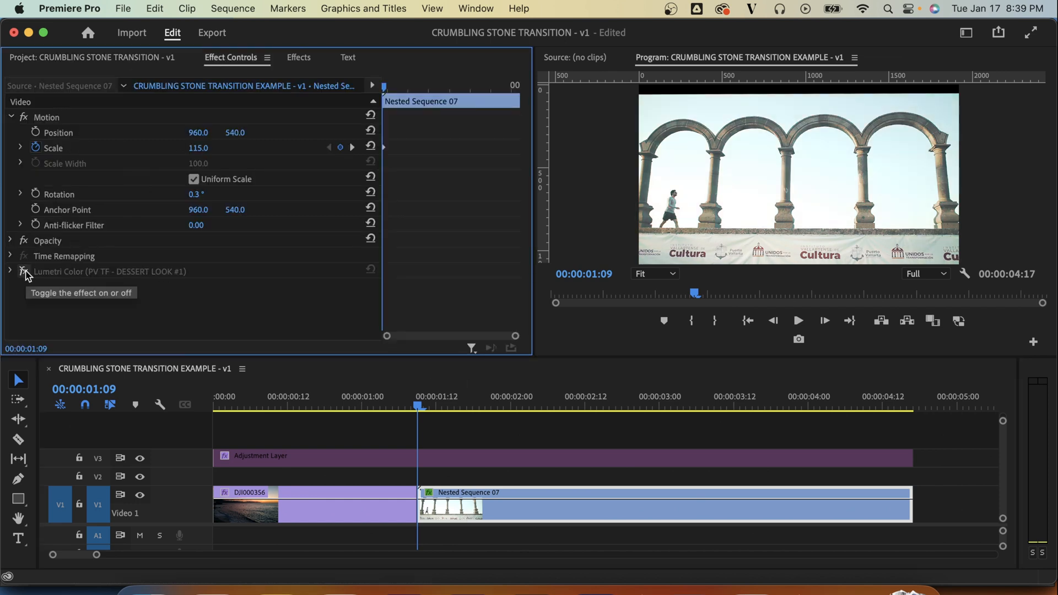
{"action": "left_click", "coordinate": [12, 271]}
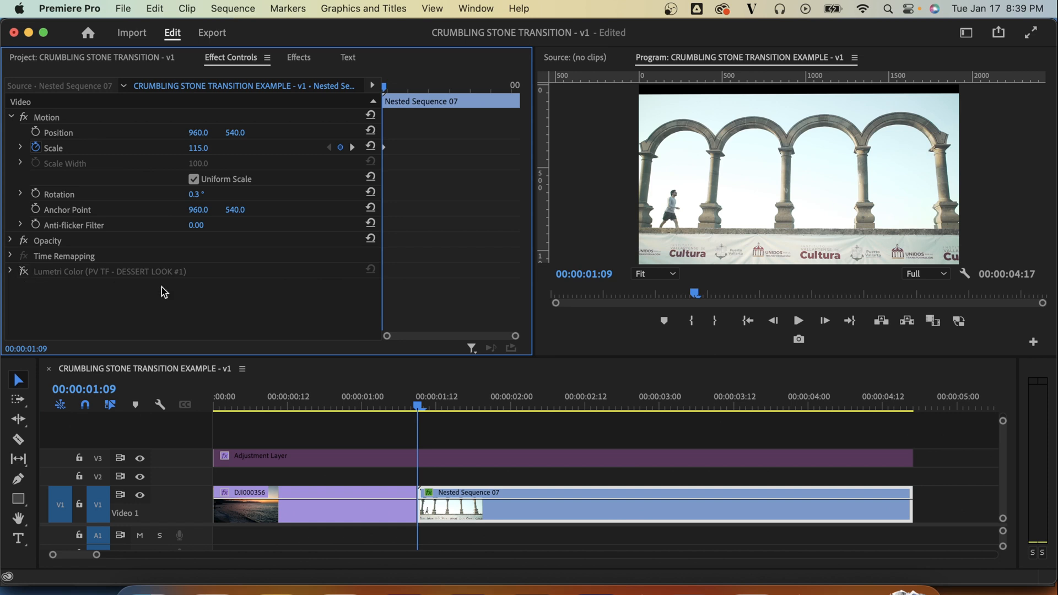
{"action": "mouse_move", "coordinate": [737, 347]}
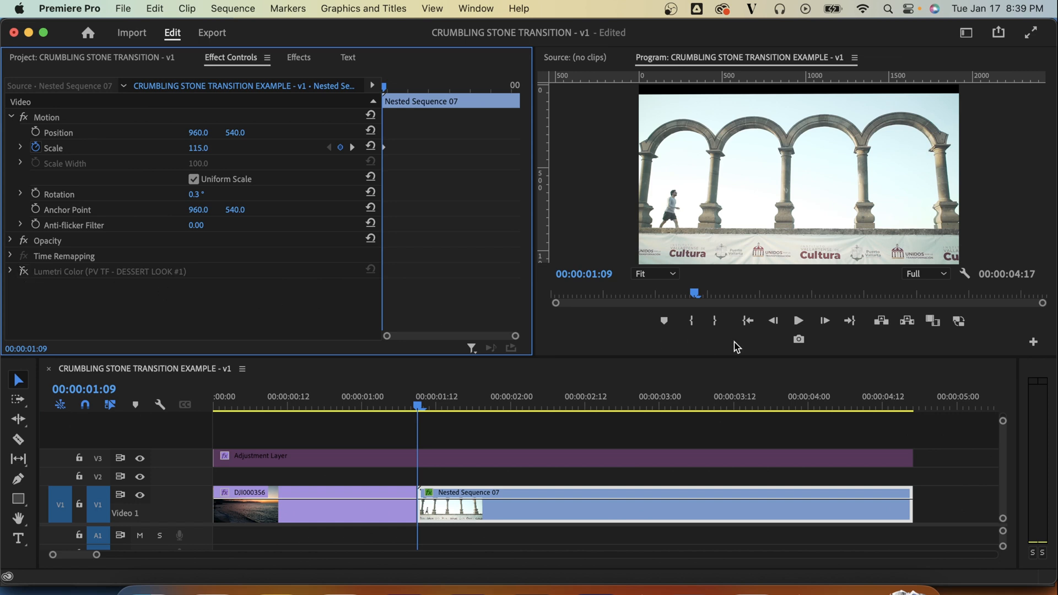
Step: Export the current frame as TIFF 'CRUMBLING STONE TRANSITION SCREENSHOT' into the screenshots folder
{"action": "left_click", "coordinate": [799, 339]}
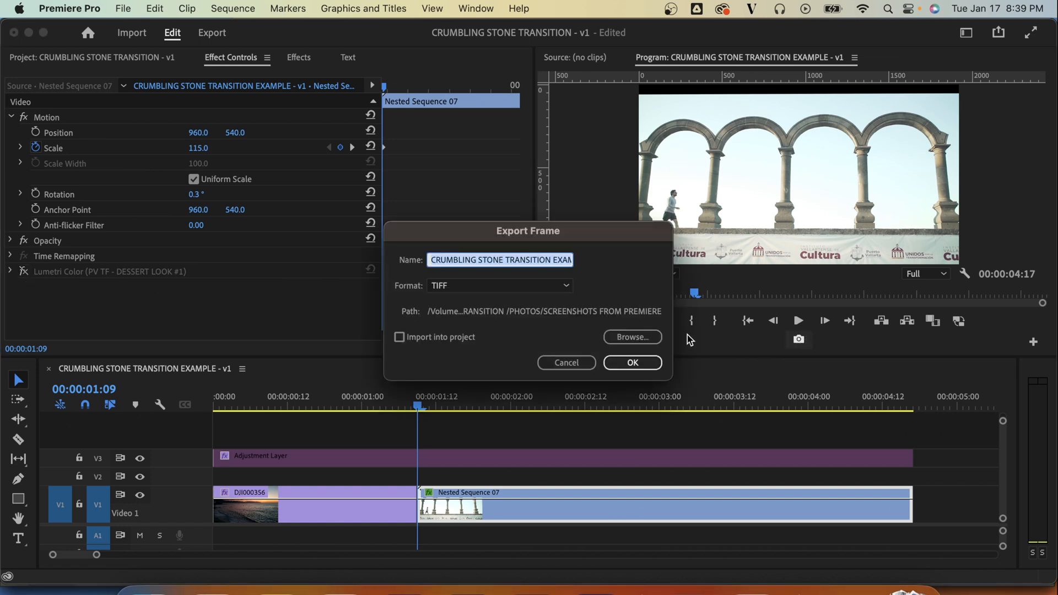
{"action": "left_click", "coordinate": [632, 336]}
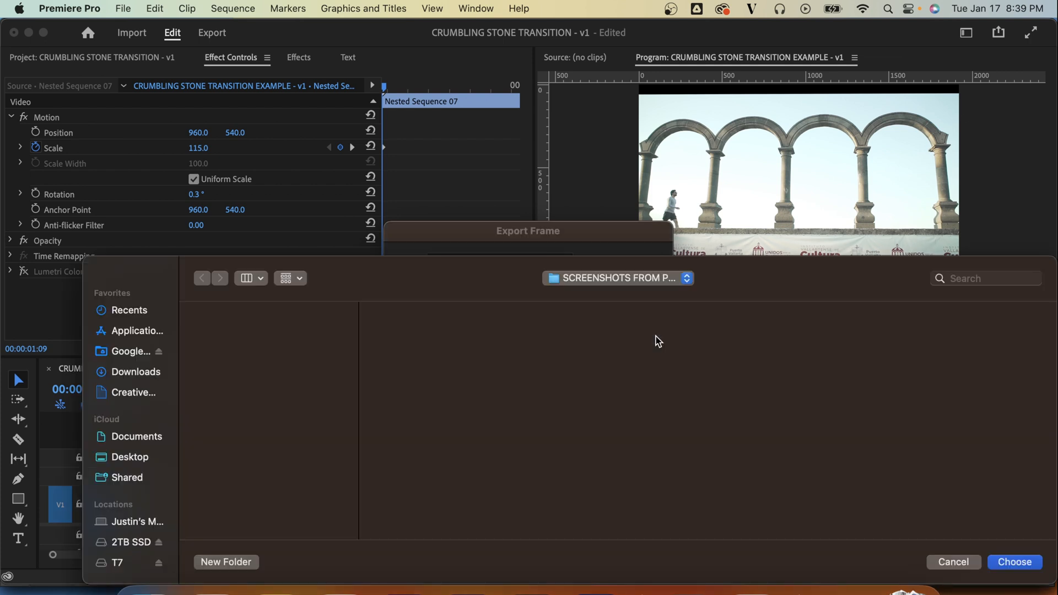
{"action": "mouse_move", "coordinate": [280, 346]}
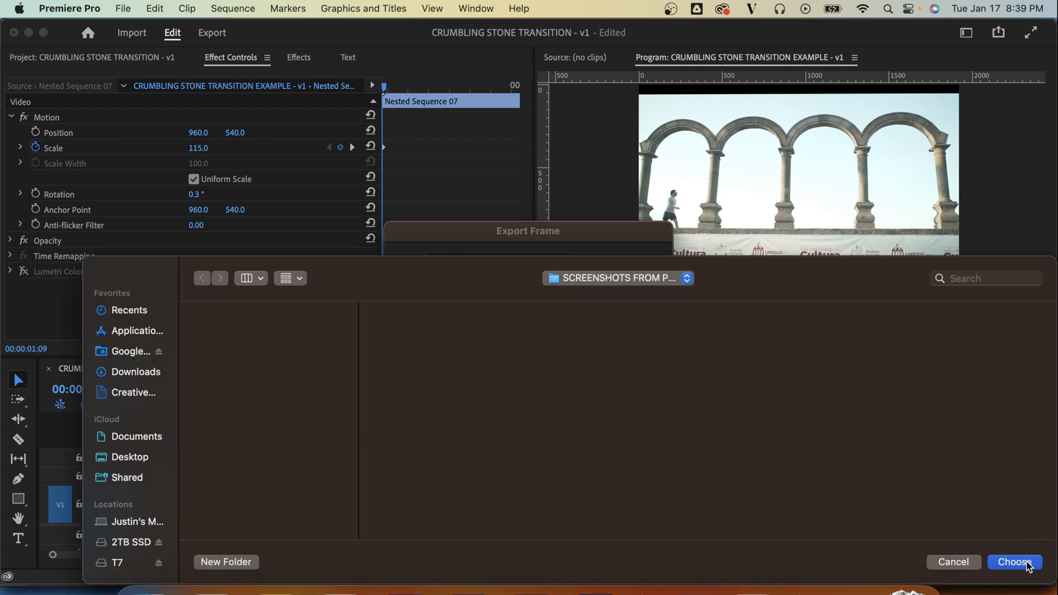
{"action": "left_click", "coordinate": [1018, 562]}
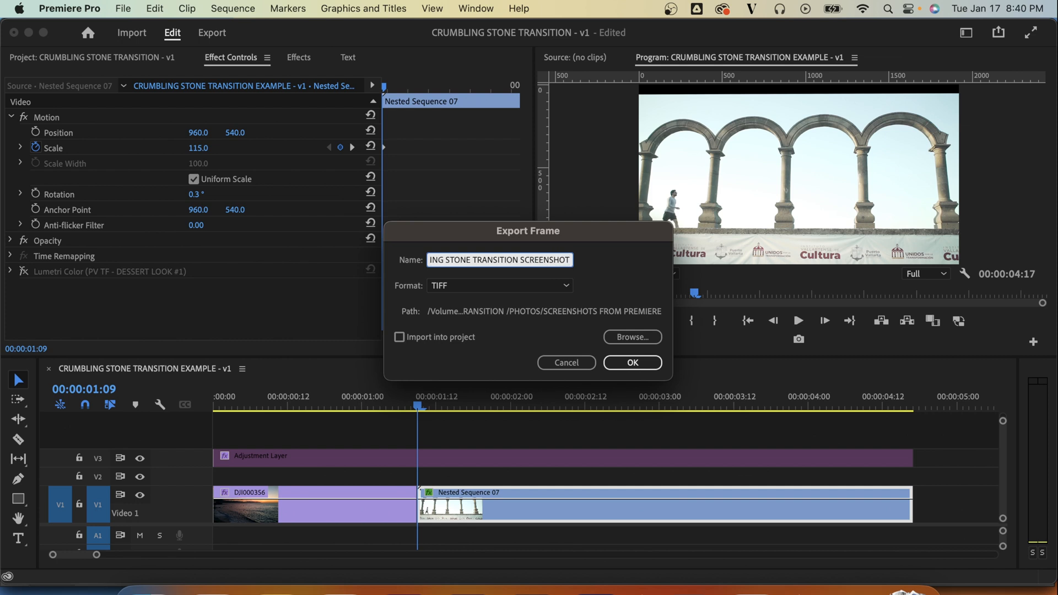
{"action": "left_click", "coordinate": [499, 285]}
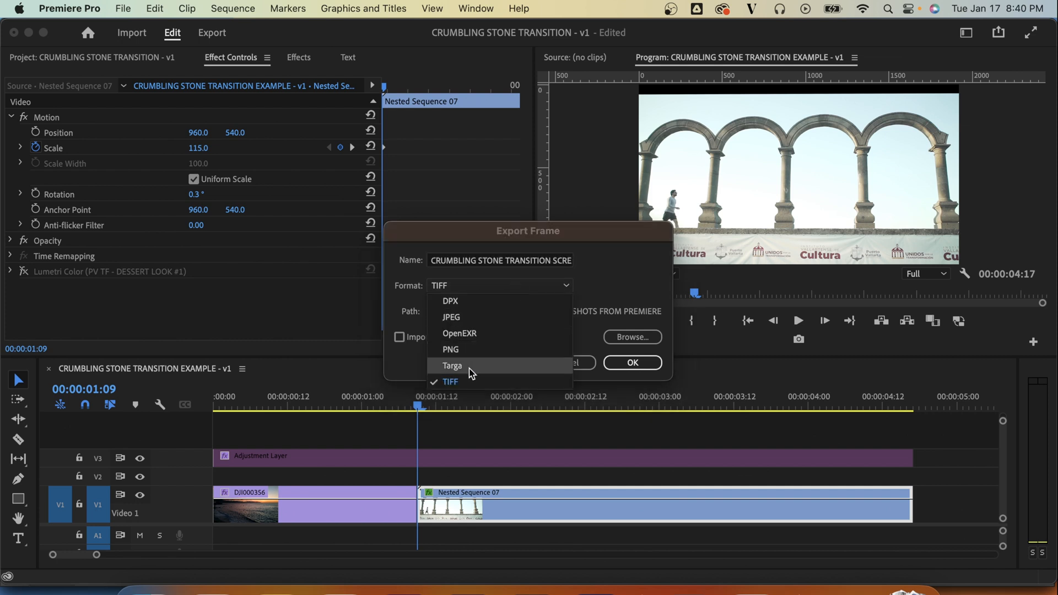
{"action": "left_click", "coordinate": [450, 382]}
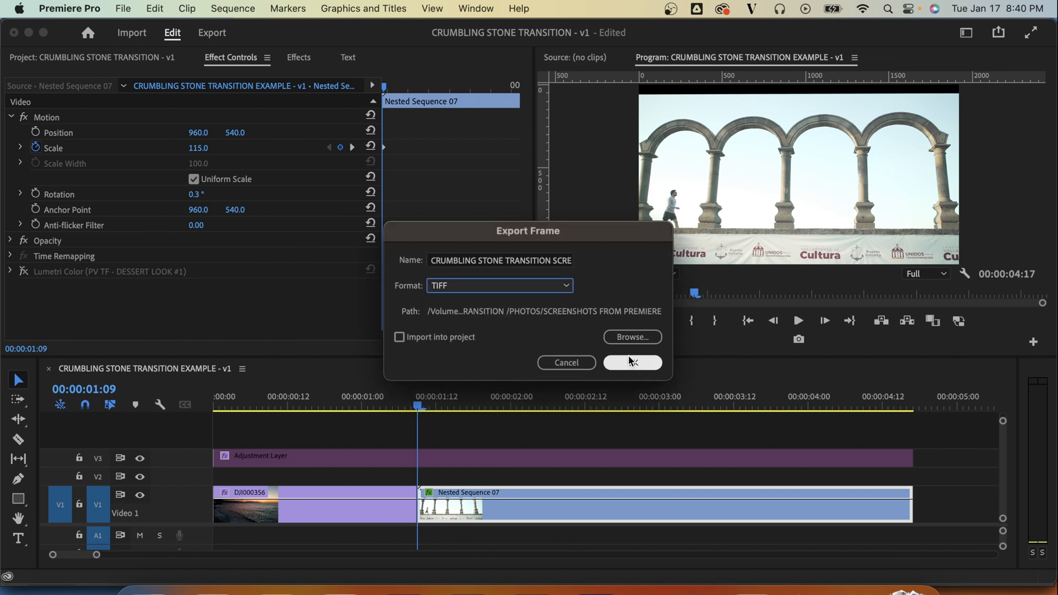
{"action": "left_click", "coordinate": [632, 363]}
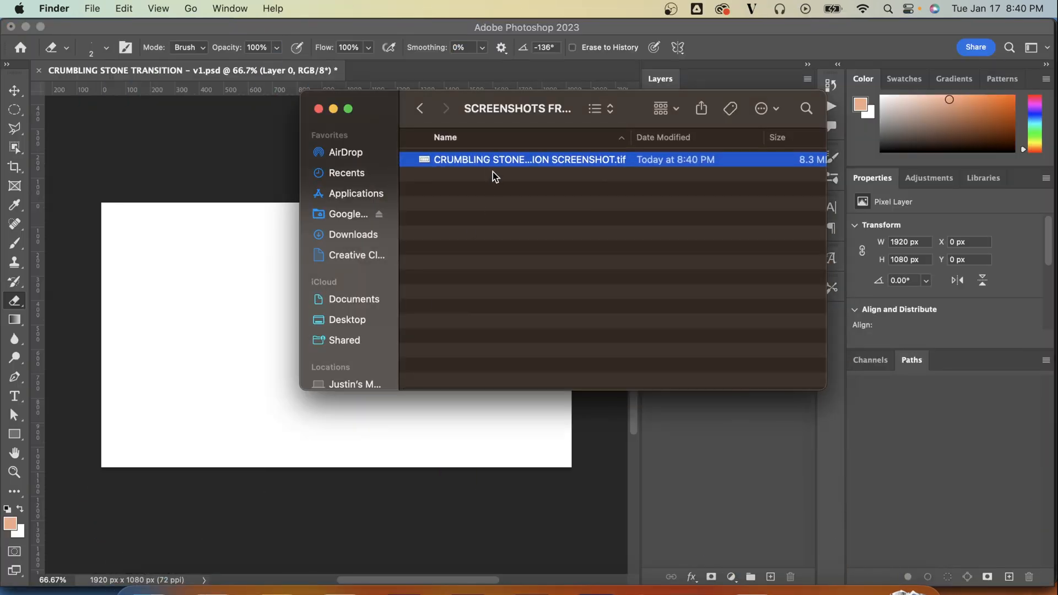
Step: Place the TIFF screenshot into the PSD, rasterize it, and hide the lower of the two copies
{"action": "double_click", "coordinate": [529, 159]}
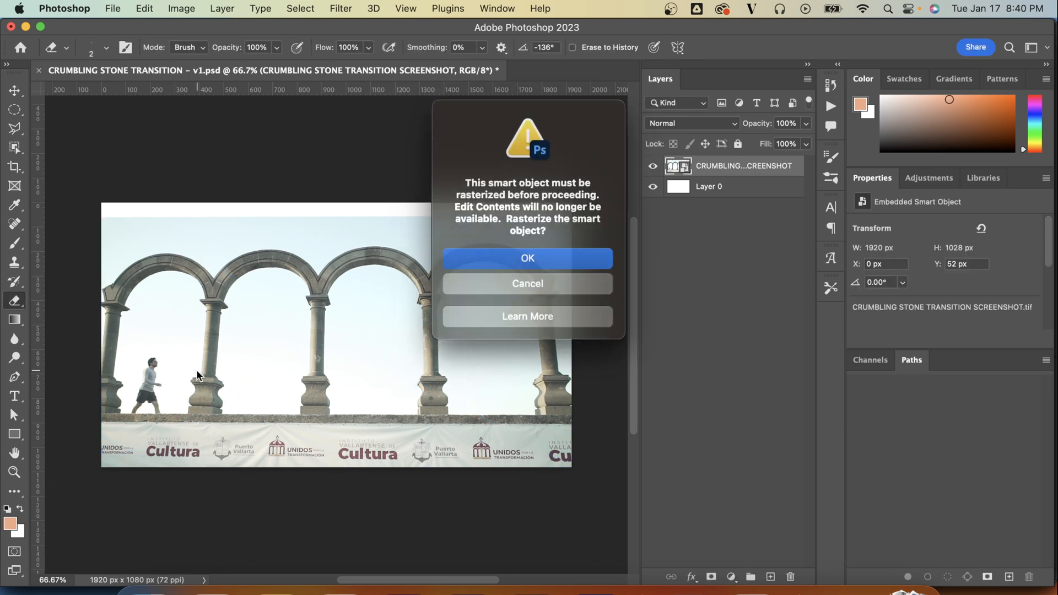
{"action": "left_click", "coordinate": [527, 259]}
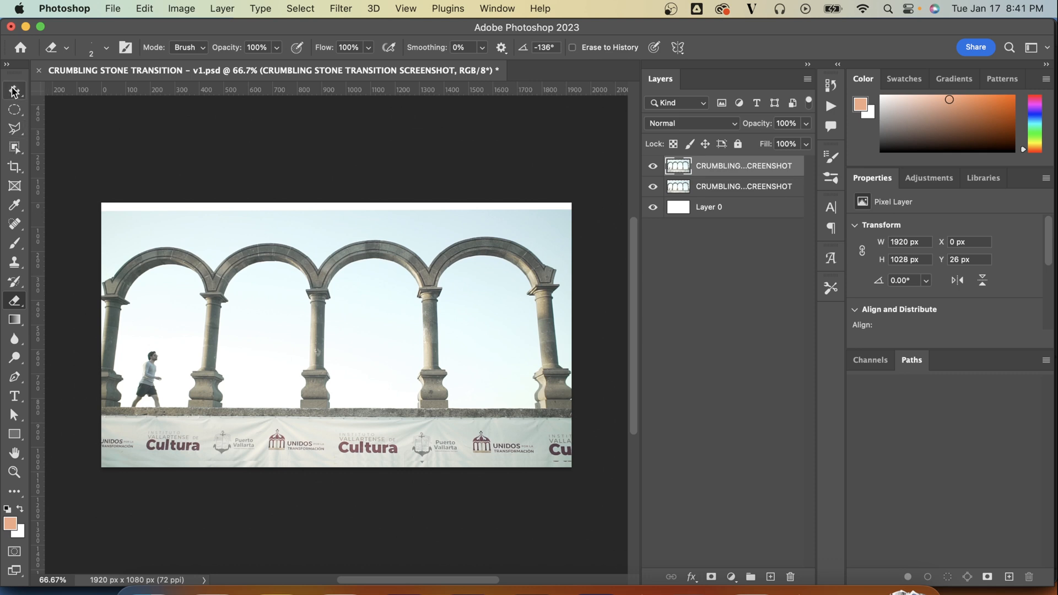
{"action": "left_click", "coordinate": [14, 91]}
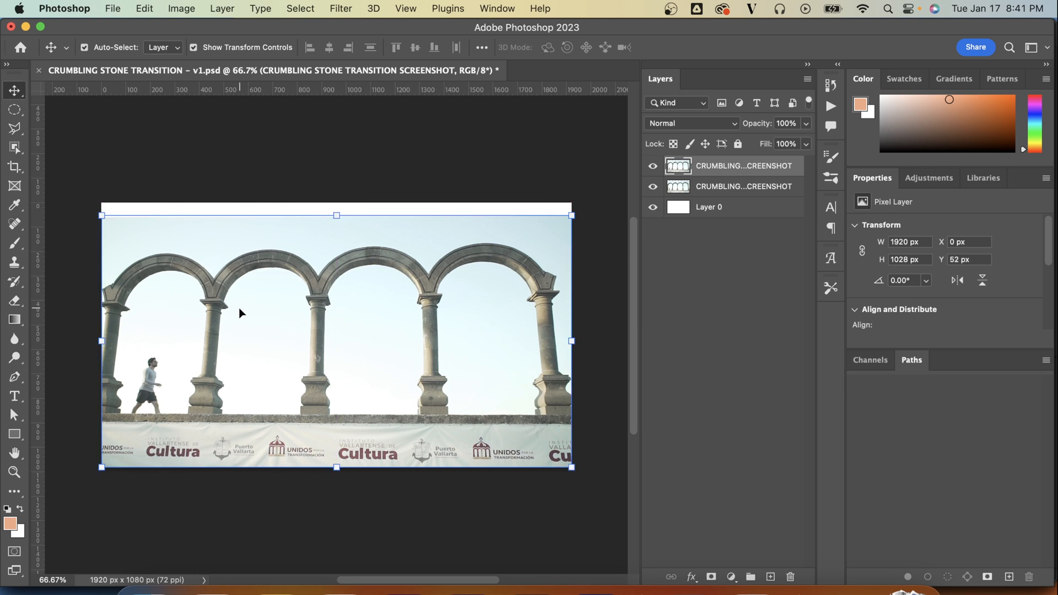
{"action": "left_click", "coordinate": [651, 186]}
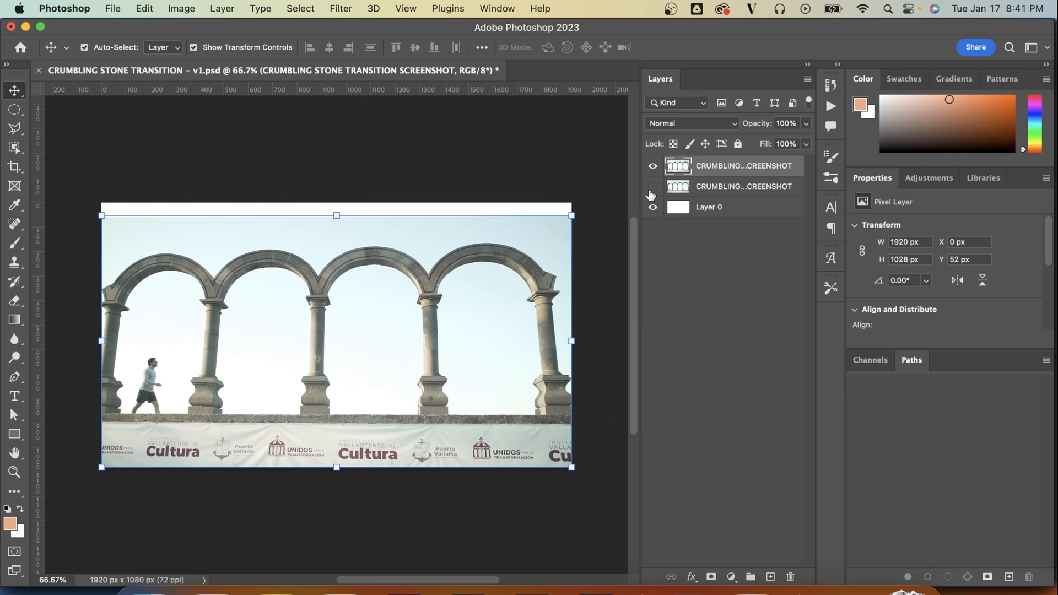
Step: Use Select and Mask to select the stone arches and output the selection as a layer mask
{"action": "left_click", "coordinate": [300, 8]}
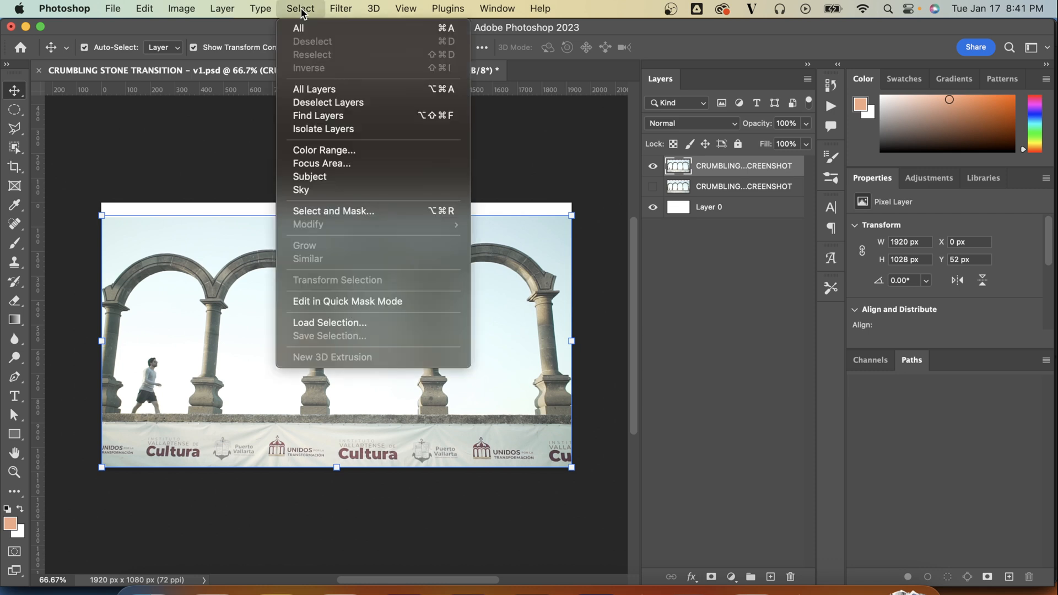
{"action": "left_click", "coordinate": [333, 210]}
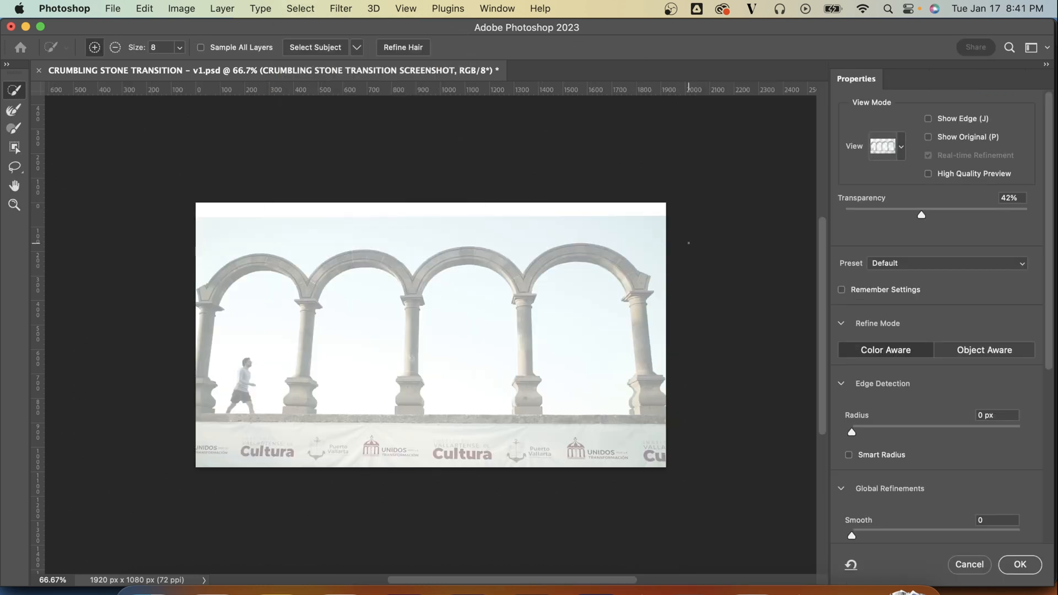
{"action": "left_click_drag", "start_coordinate": [920, 214], "coordinate": [844, 215]}
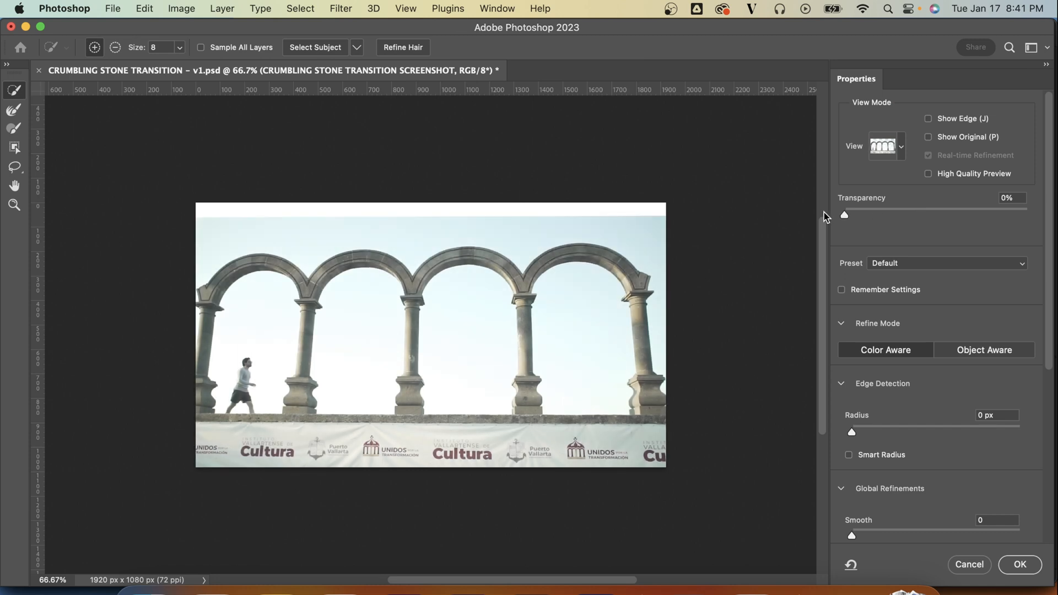
{"action": "left_click_drag", "start_coordinate": [845, 214], "coordinate": [987, 209]}
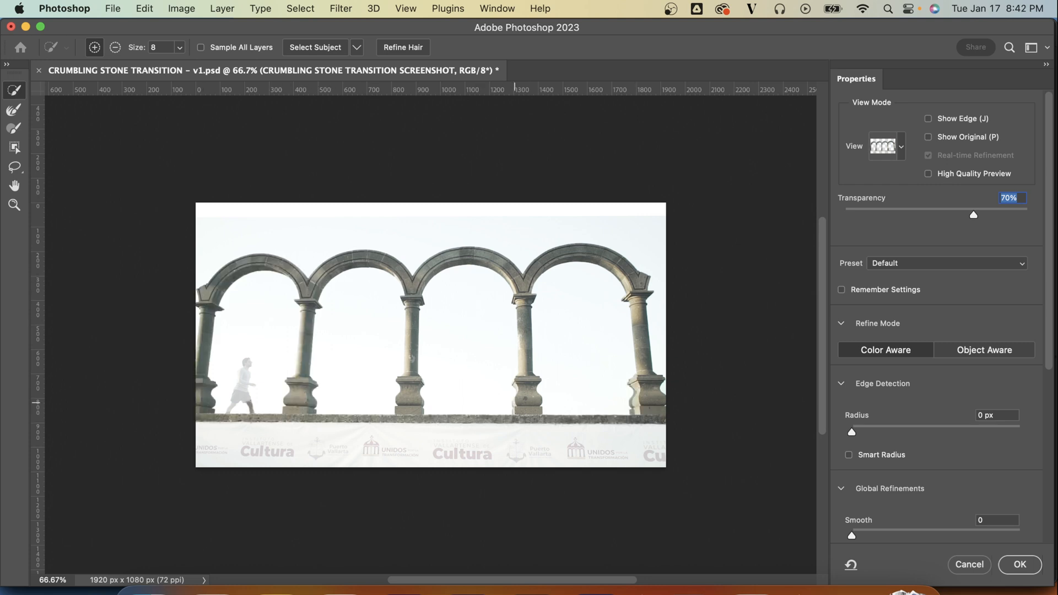
{"action": "left_click", "coordinate": [1019, 565]}
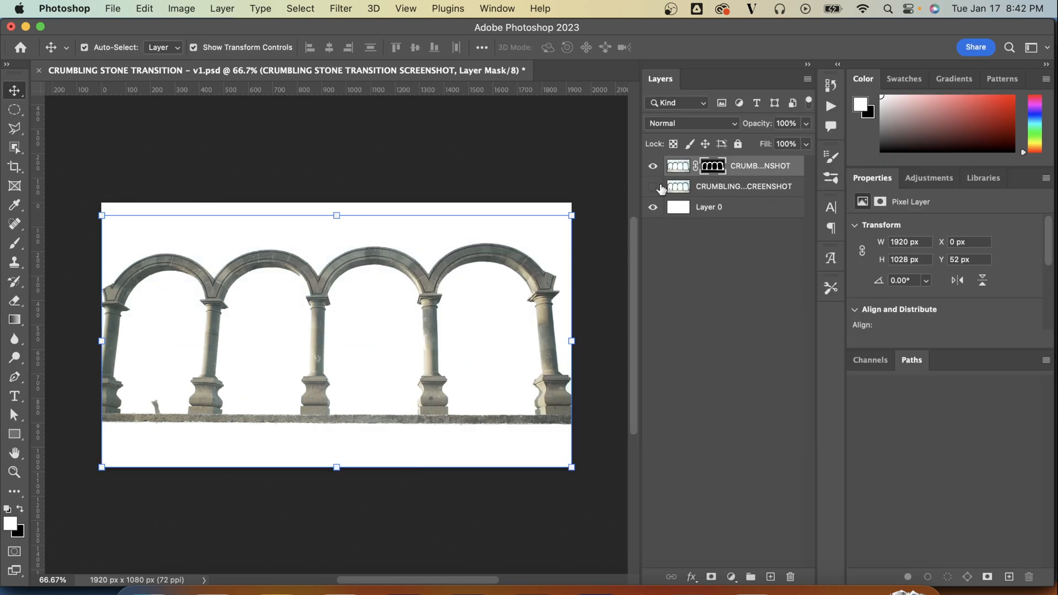
Step: Hide a layer copy and choose an eraser brush shape for erasing the masked arch layers
{"action": "left_click", "coordinate": [652, 189]}
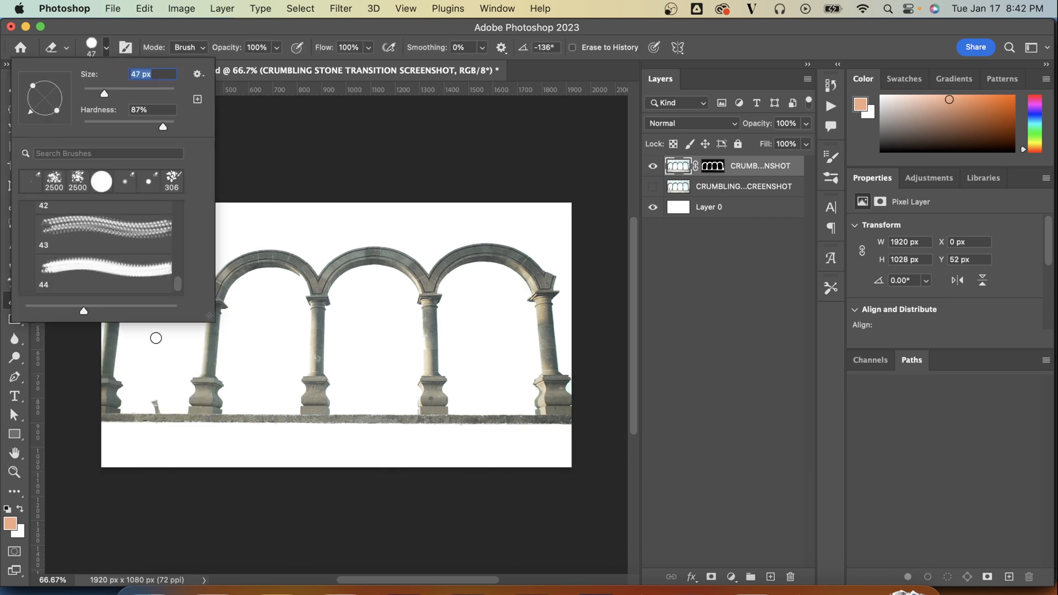
{"action": "left_click", "coordinate": [183, 361]}
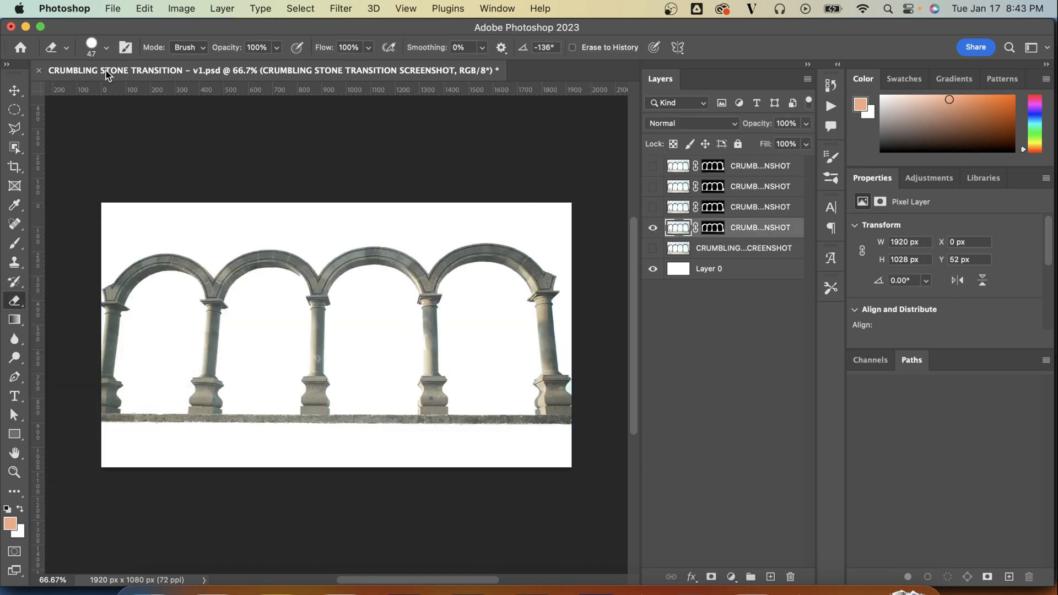
Step: Toggle layer visibility to compare the intact, partly crumbled and heavily crumbled arch stages
{"action": "left_click", "coordinate": [106, 47]}
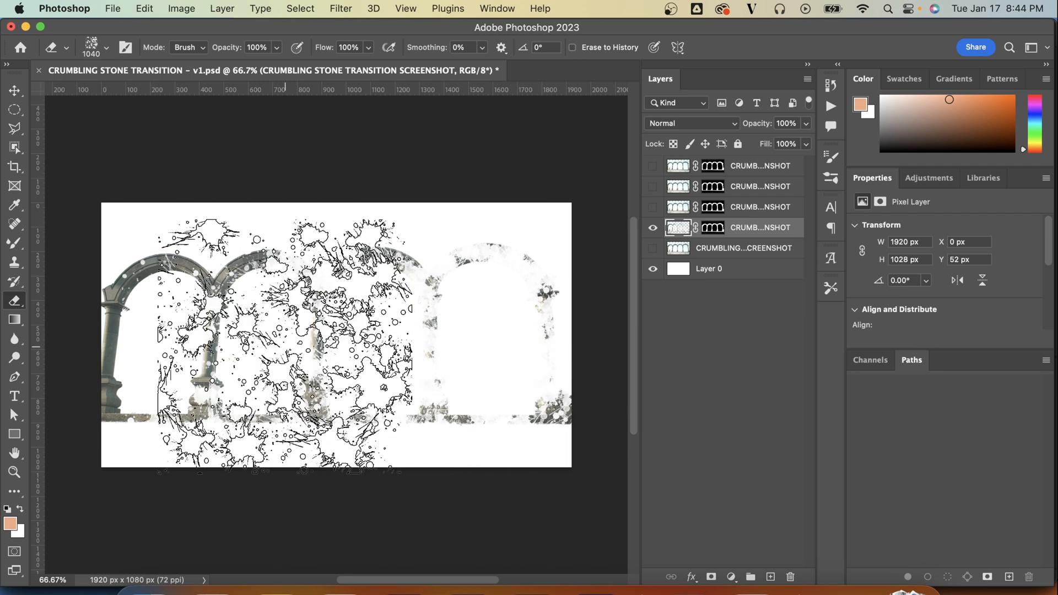
{"action": "left_click", "coordinate": [651, 208]}
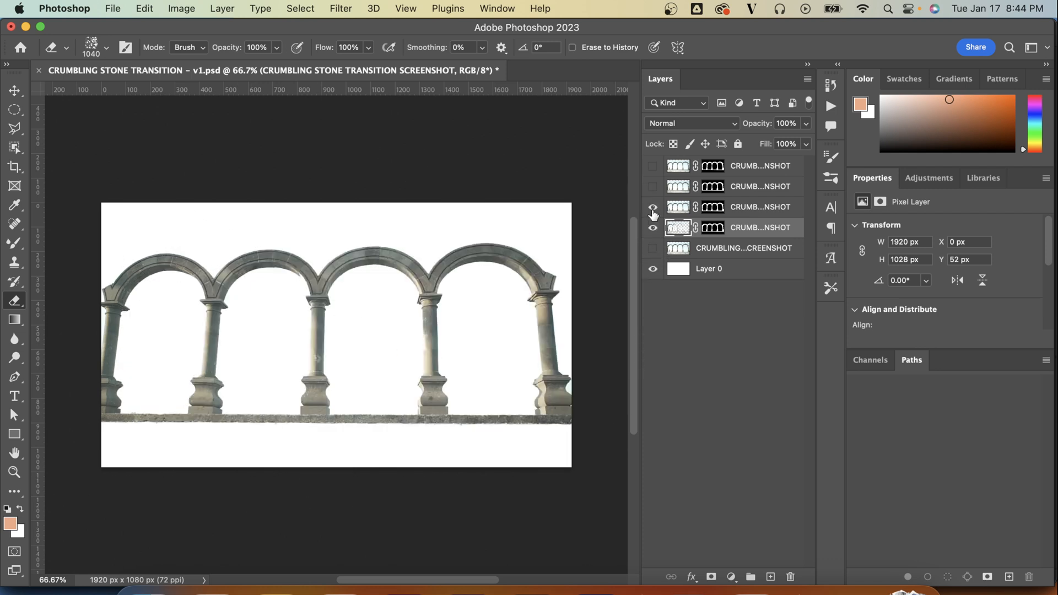
{"action": "left_click", "coordinate": [652, 206]}
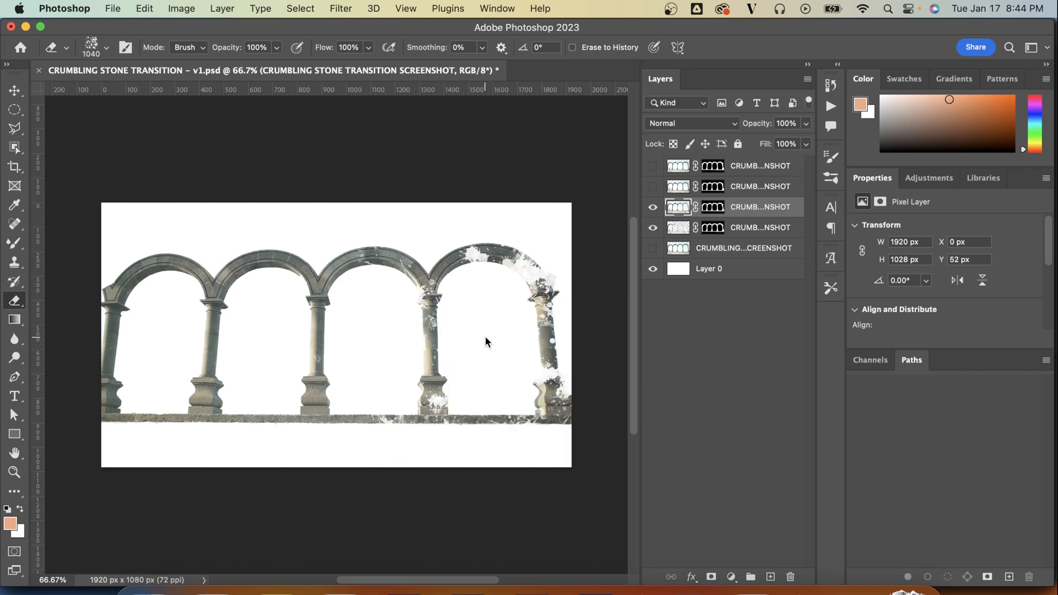
{"action": "left_click", "coordinate": [652, 186]}
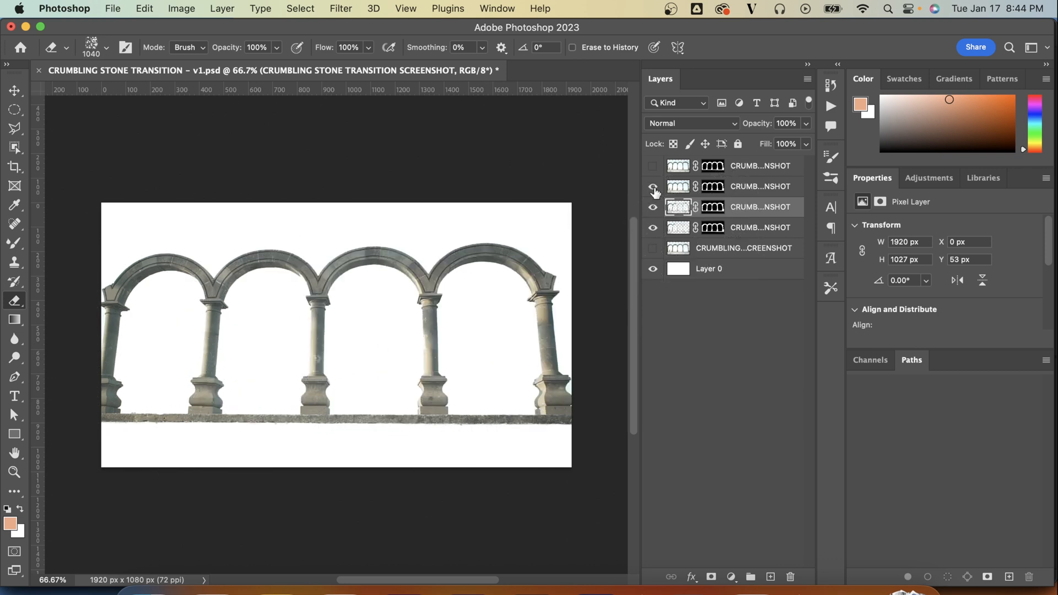
{"action": "left_click", "coordinate": [652, 186]}
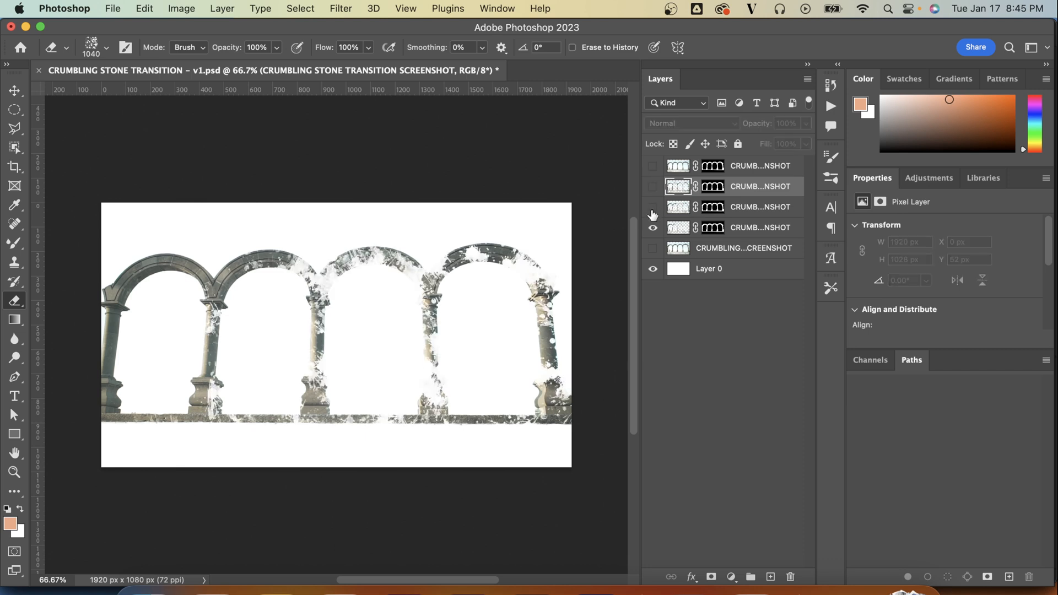
{"action": "left_click", "coordinate": [652, 248]}
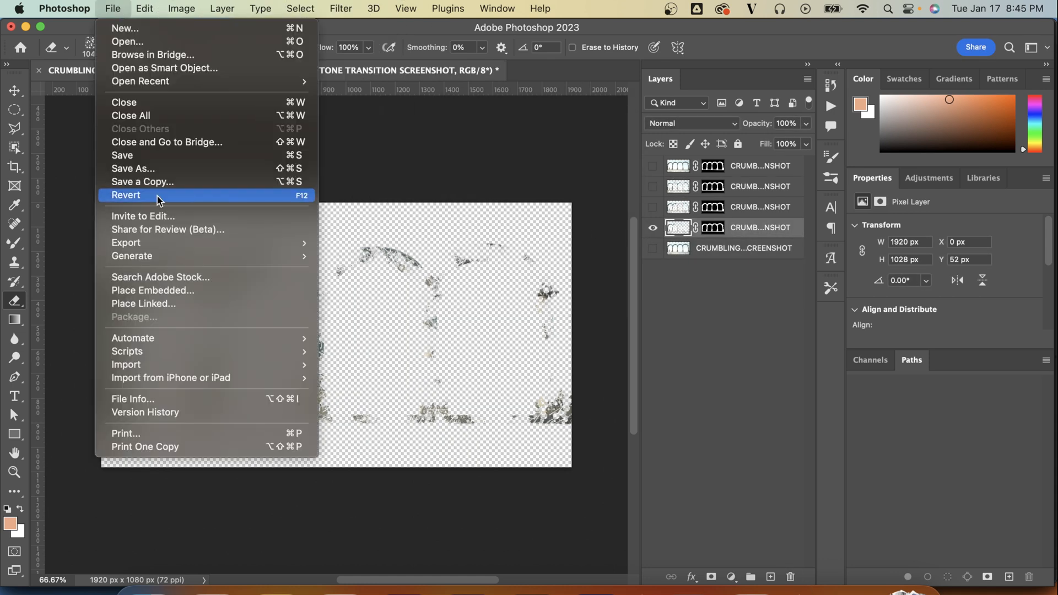
Step: Export the crumbling stage as a transparent PNG named TRANSITION 1C into the EXPORTS folder
{"action": "left_click", "coordinate": [126, 242]}
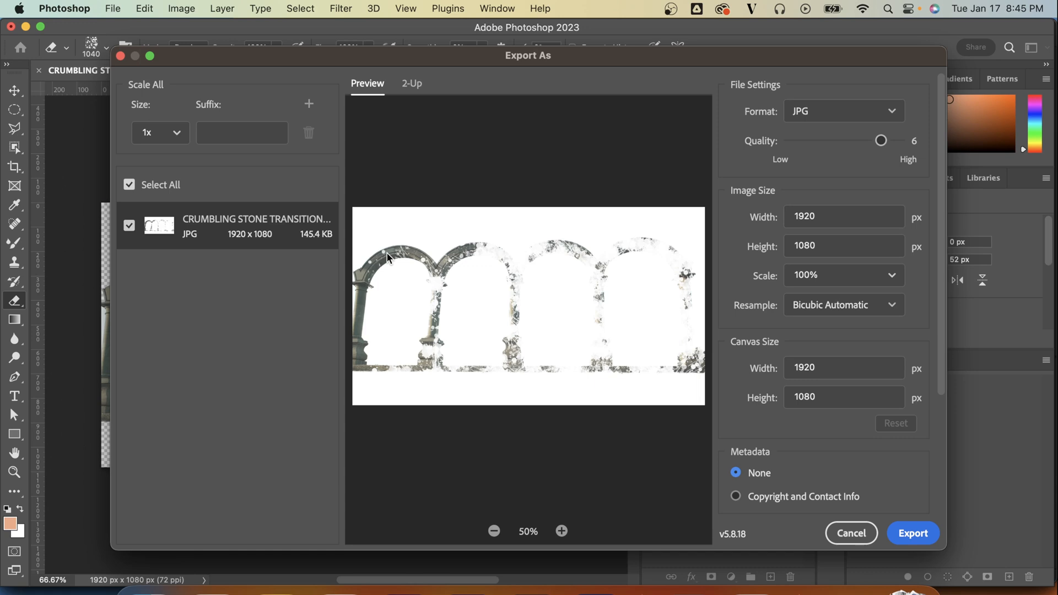
{"action": "left_click", "coordinate": [844, 111]}
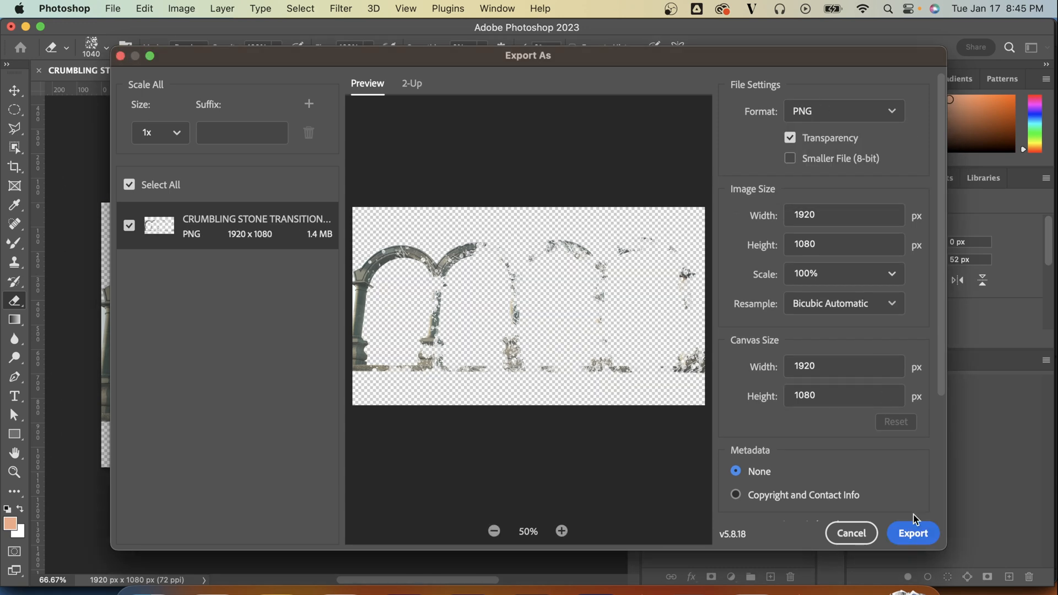
{"action": "left_click", "coordinate": [913, 533]}
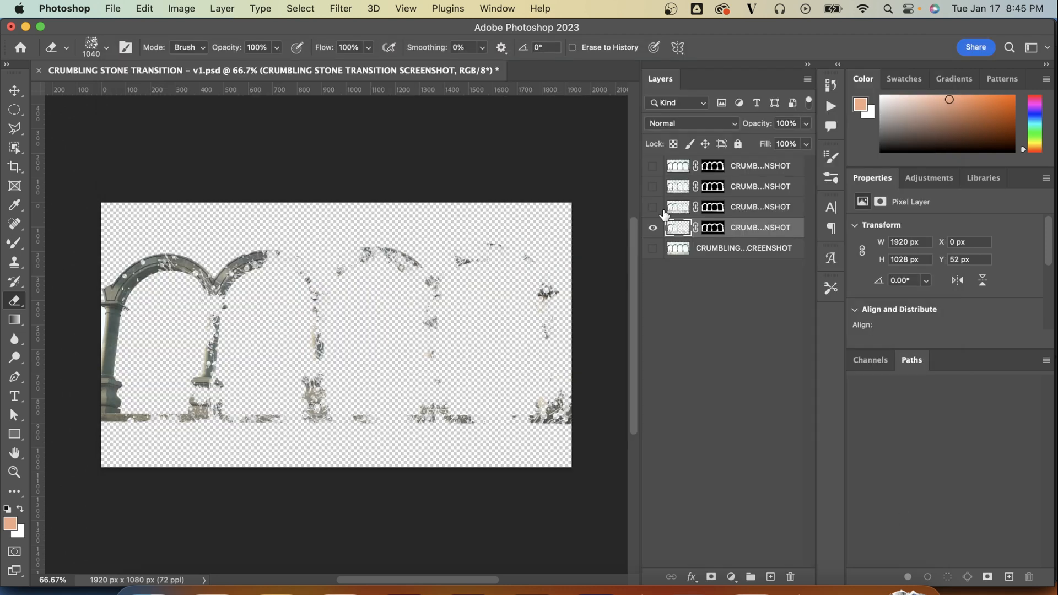
{"action": "left_click", "coordinate": [912, 533]}
{"action": "type", "text": "TRANSITION 1C"}
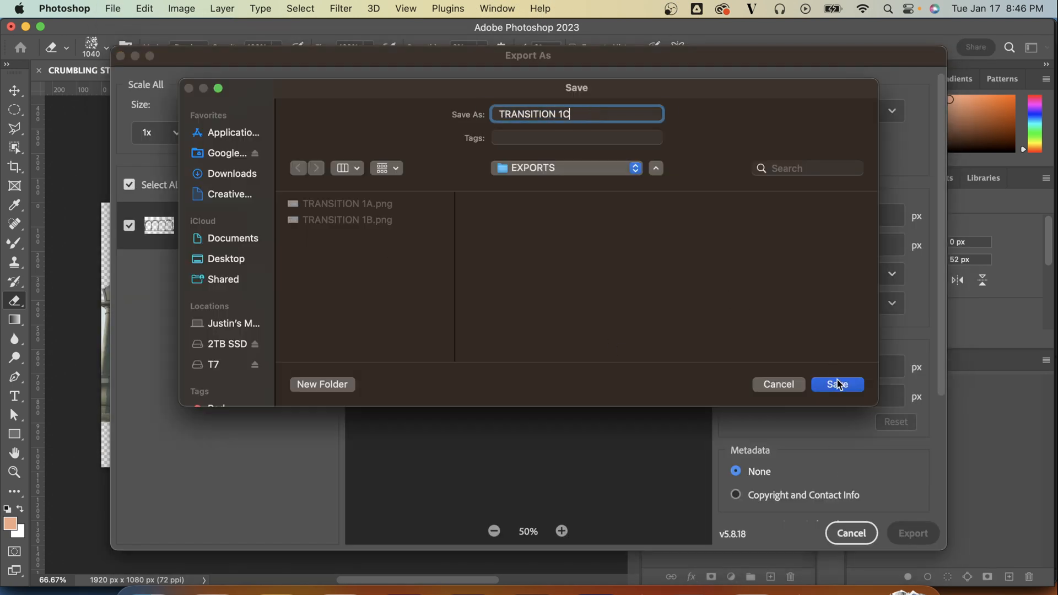
{"action": "left_click", "coordinate": [836, 384]}
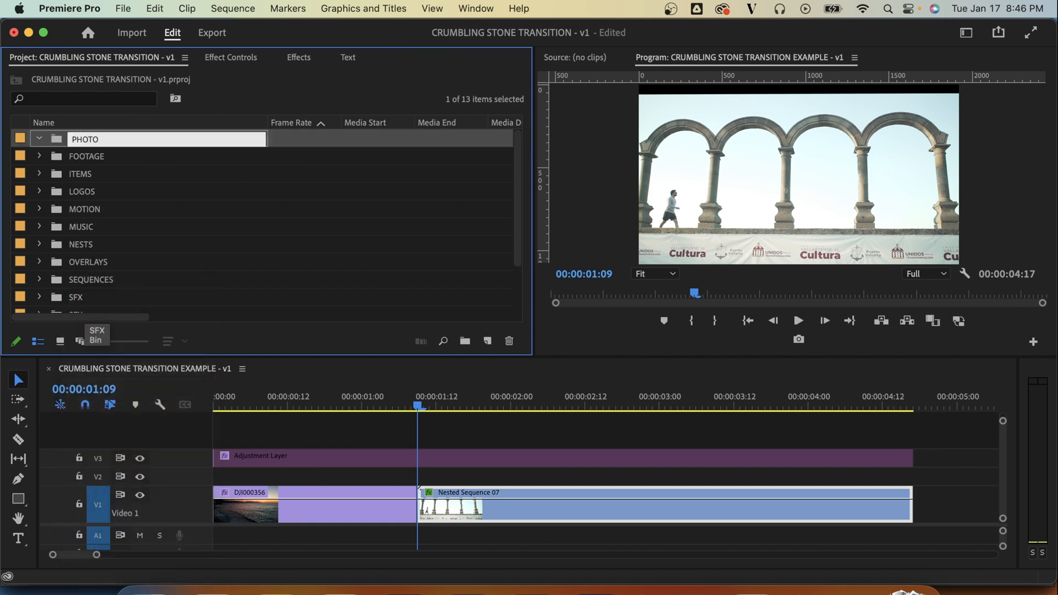
Step: Import the EXPORTS folder of transition PNGs into the PHOTO TRANSITIONS bin
{"action": "left_click", "coordinate": [131, 33]}
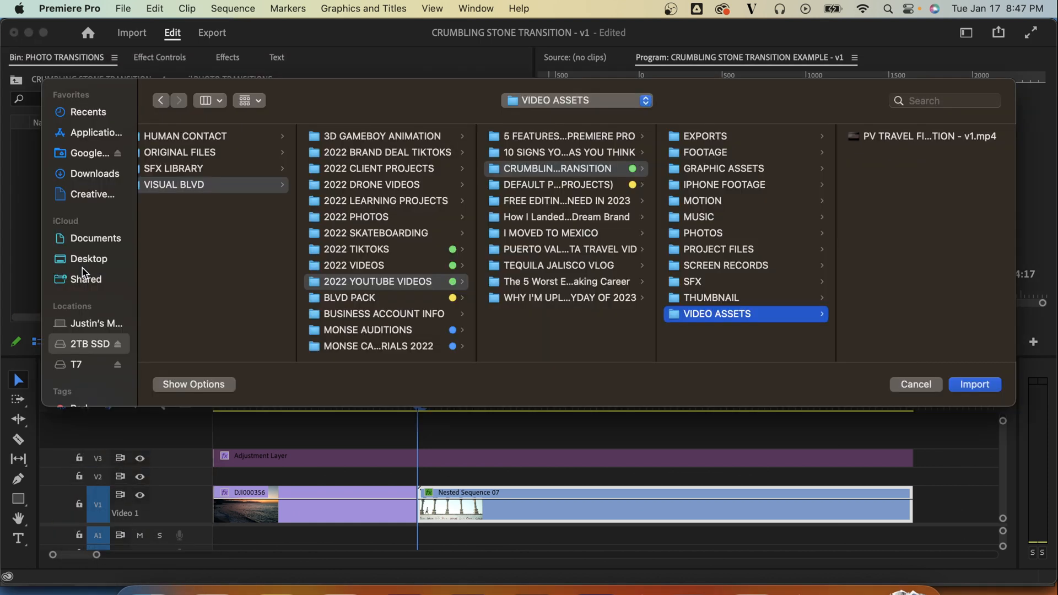
{"action": "left_click", "coordinate": [915, 384]}
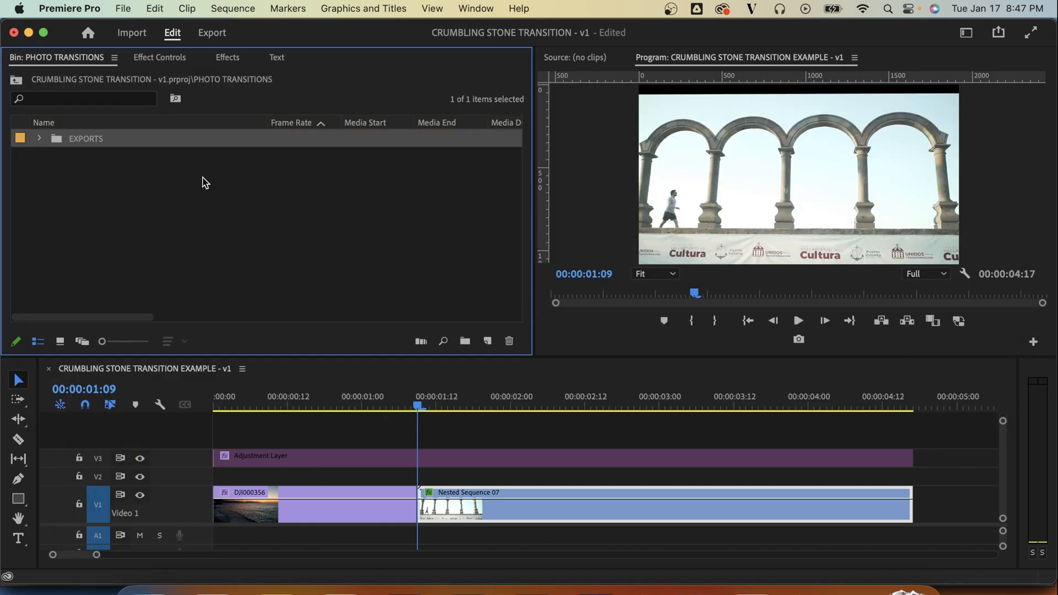
Step: Set the four TRANSITION PNGs' duration to 00;00;00;2 via Speed/Duration
{"action": "right_click", "coordinate": [91, 208]}
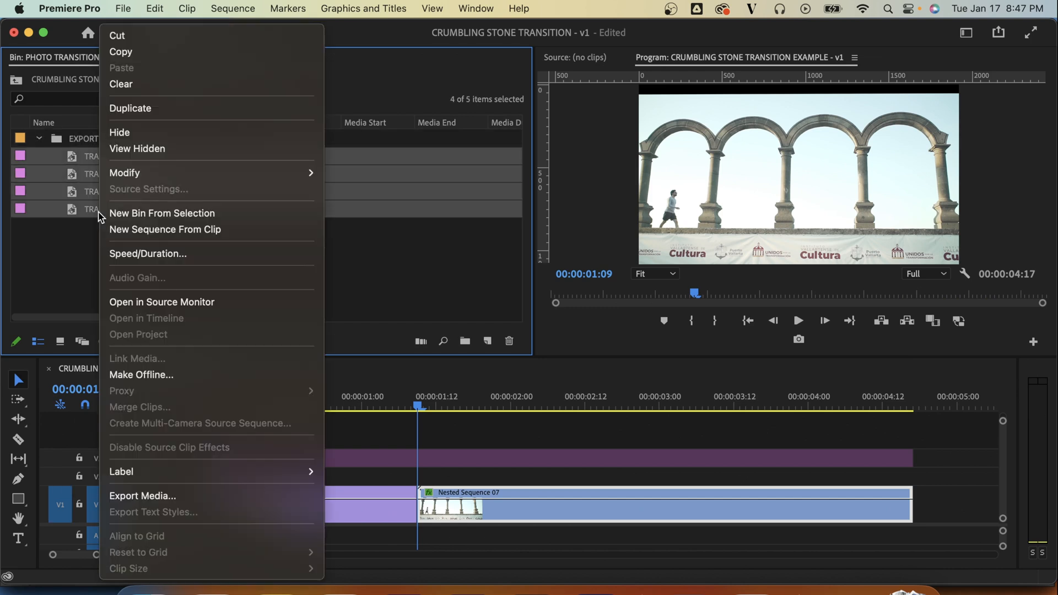
{"action": "left_click", "coordinate": [148, 253]}
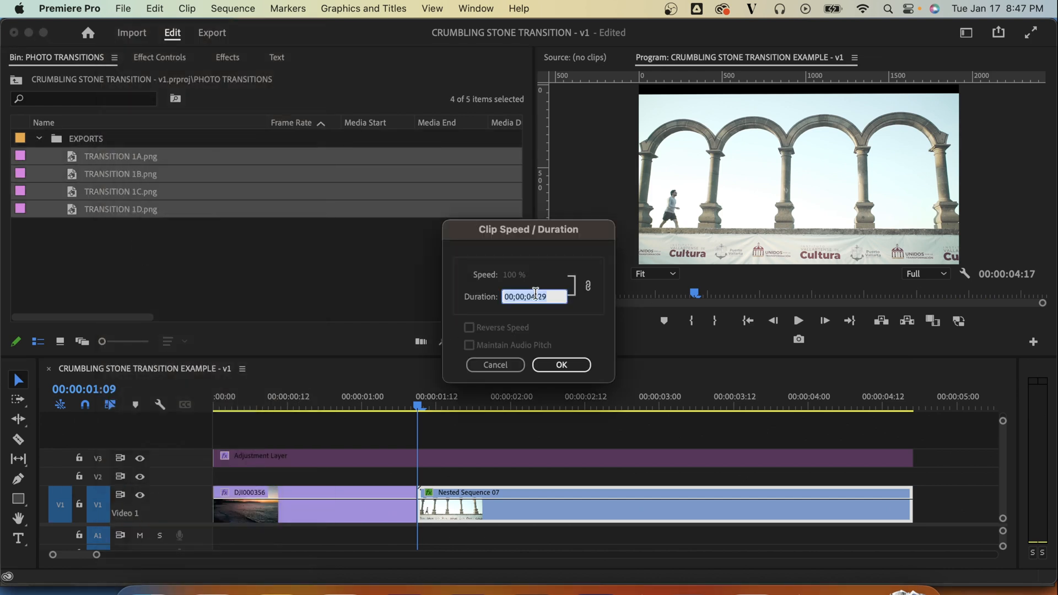
{"action": "type", "text": "00;00;00;2"}
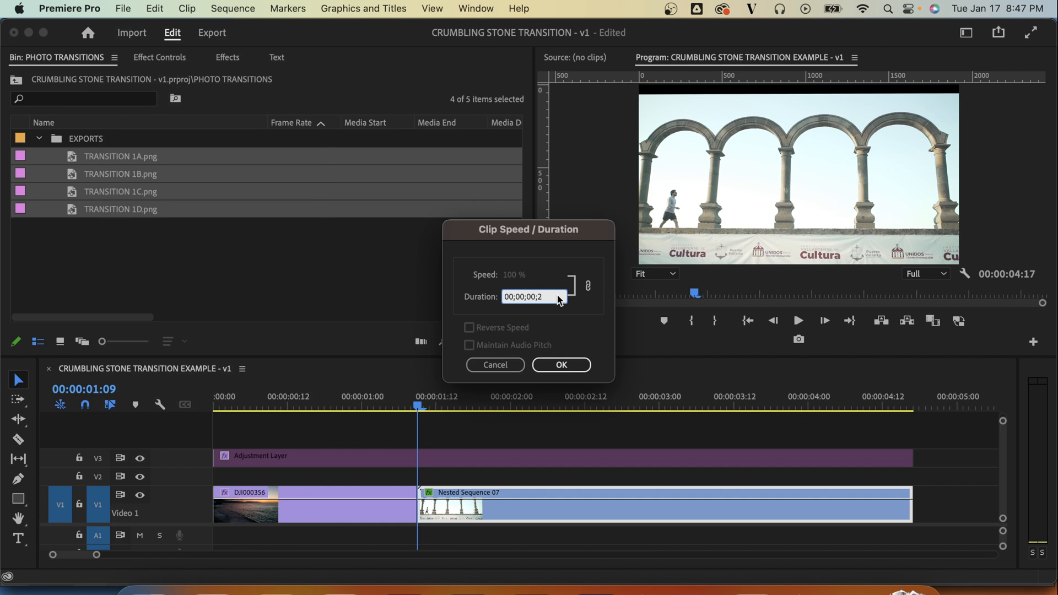
{"action": "left_click", "coordinate": [560, 364]}
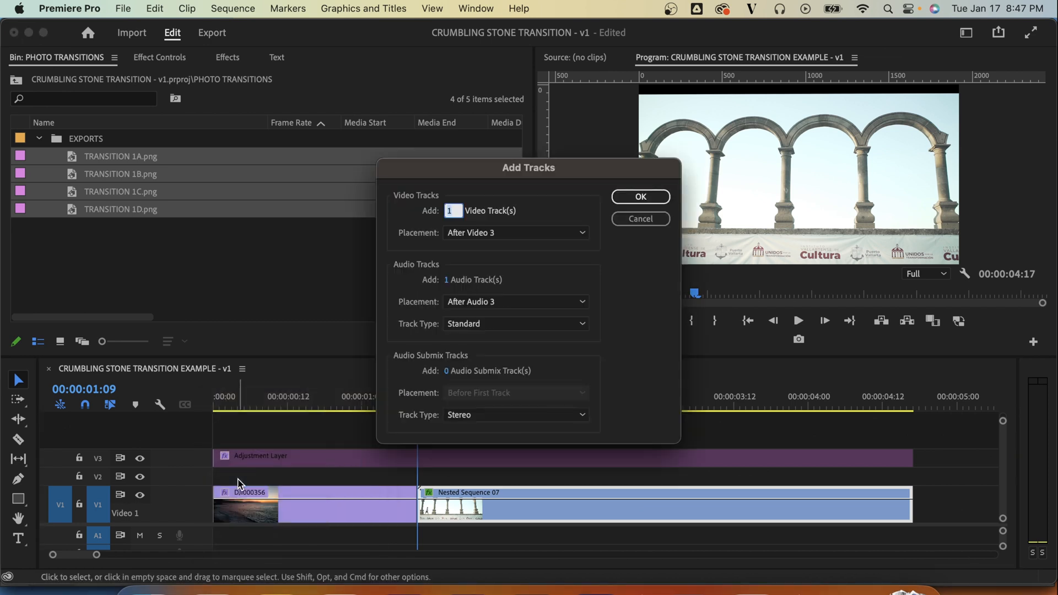
Step: Add a video track and stagger the four TRANSITION PNGs on V2–V5 ending at the cut
{"action": "left_click", "coordinate": [639, 196]}
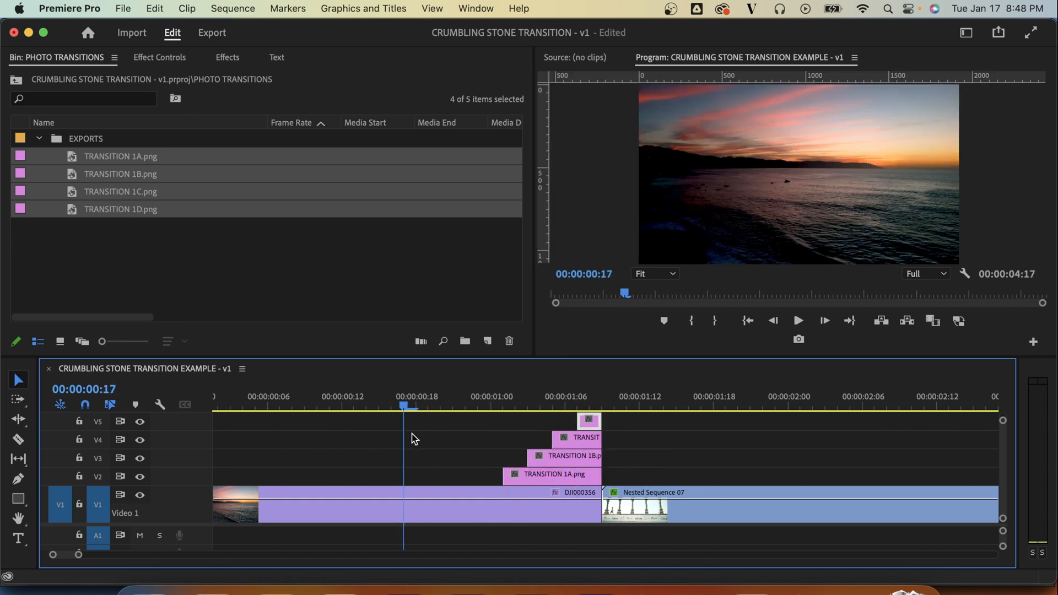
{"action": "left_click", "coordinate": [466, 407]}
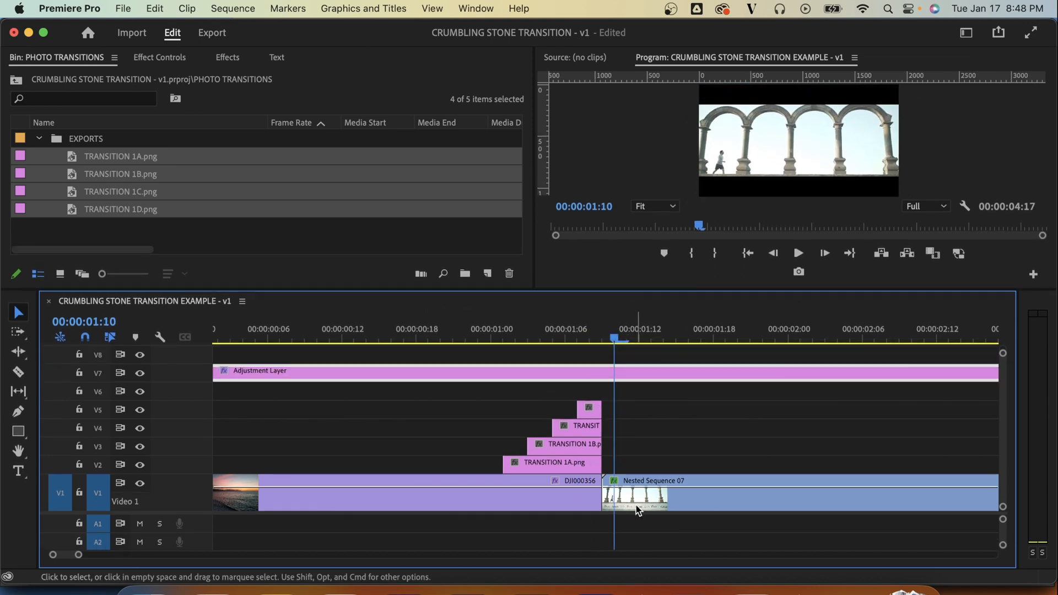
Step: Check Nested Sequence 07's effects, then expand the OVERLAYS folder showing FILM BURNS
{"action": "left_click", "coordinate": [634, 498]}
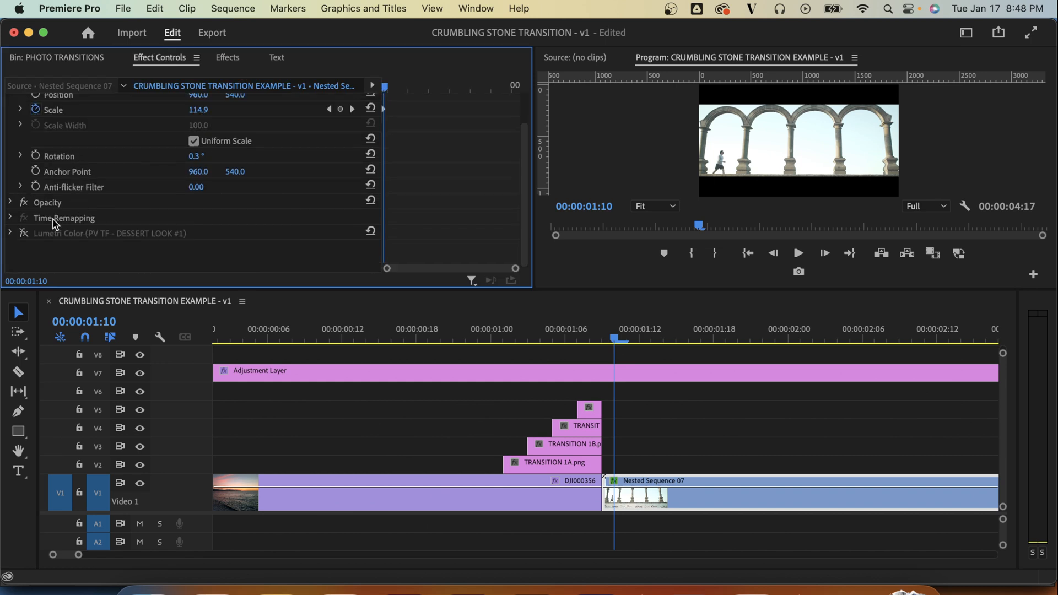
{"action": "left_click", "coordinate": [108, 233]}
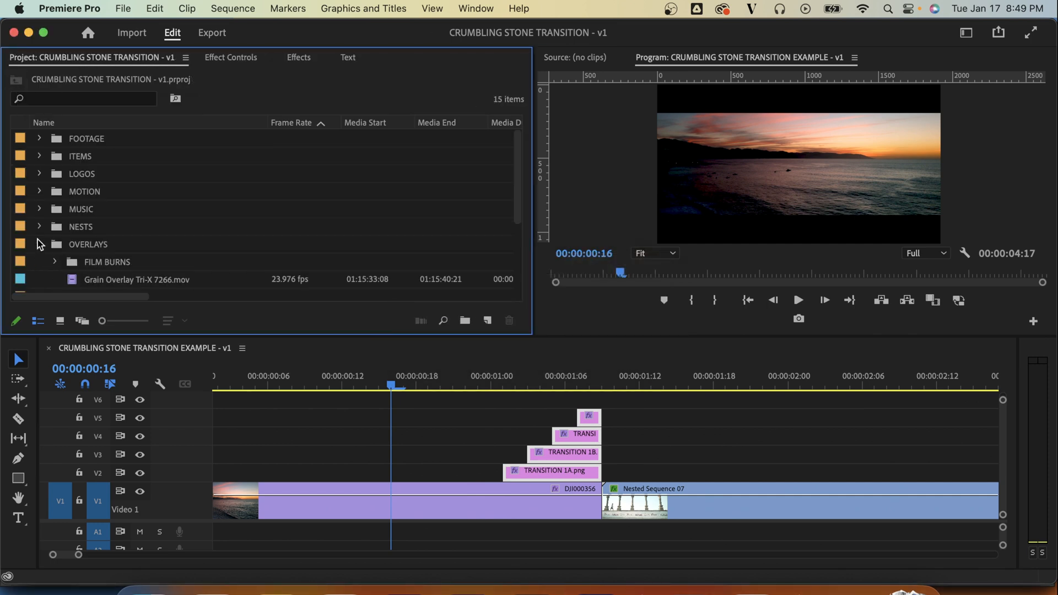
Step: Place Film Burn 9 on V6 above the stone layers, sped up to 150% with Screen blend
{"action": "left_click", "coordinate": [54, 261]}
{"action": "type", "text": "150"}
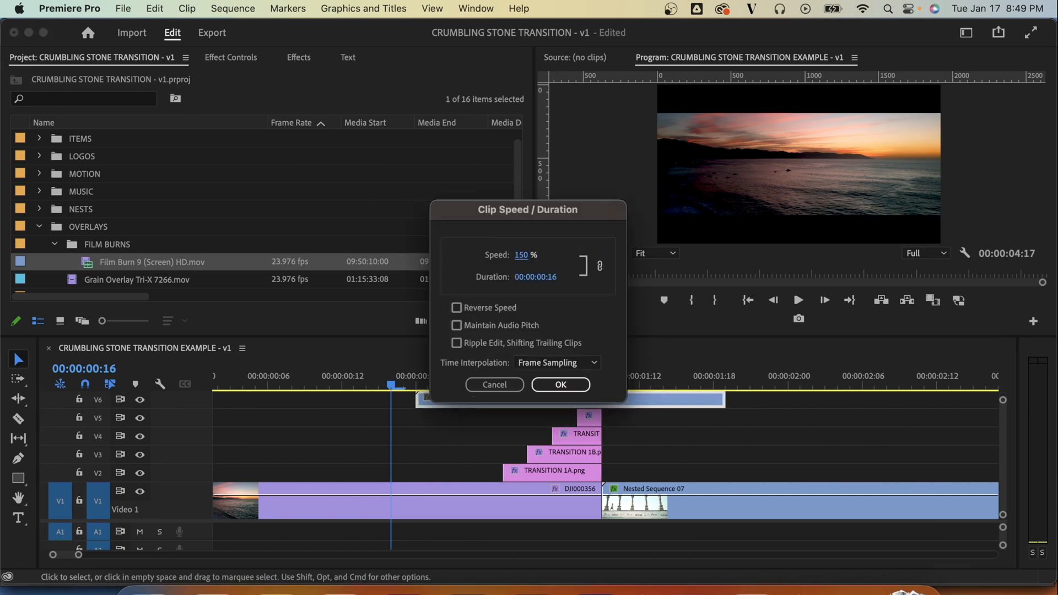
{"action": "left_click", "coordinate": [560, 385]}
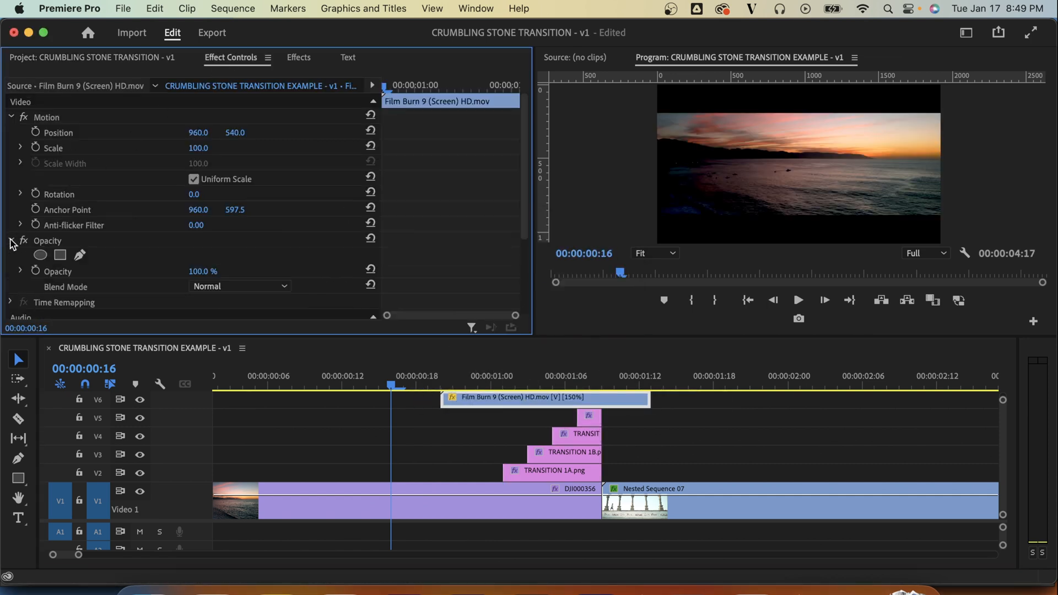
{"action": "left_click", "coordinate": [239, 286]}
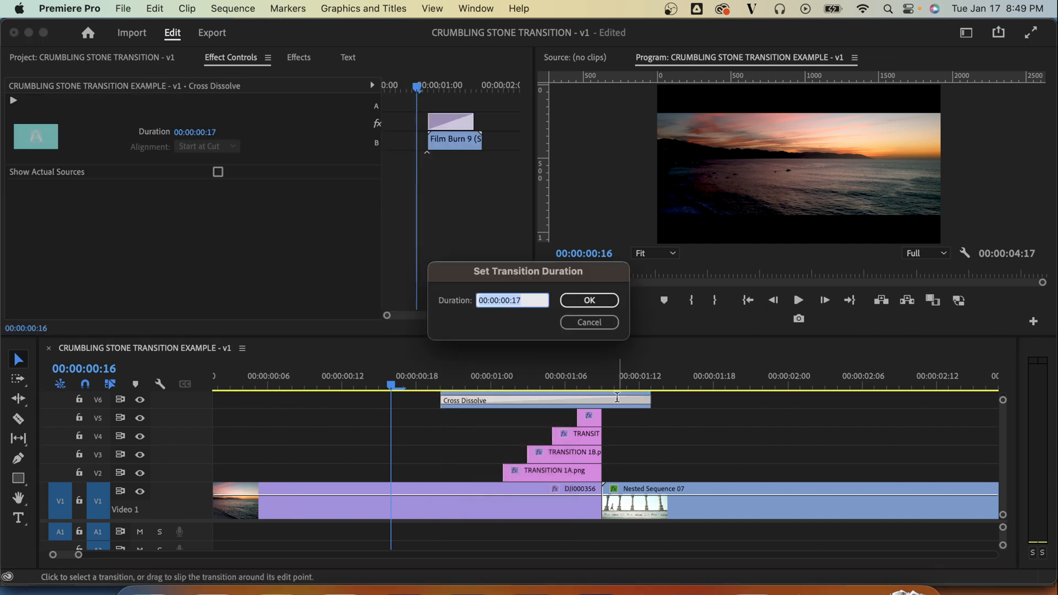
Step: Add 6-frame cross dissolves at both ends of the film burn clip
{"action": "type", "text": "00:00:00:0"}
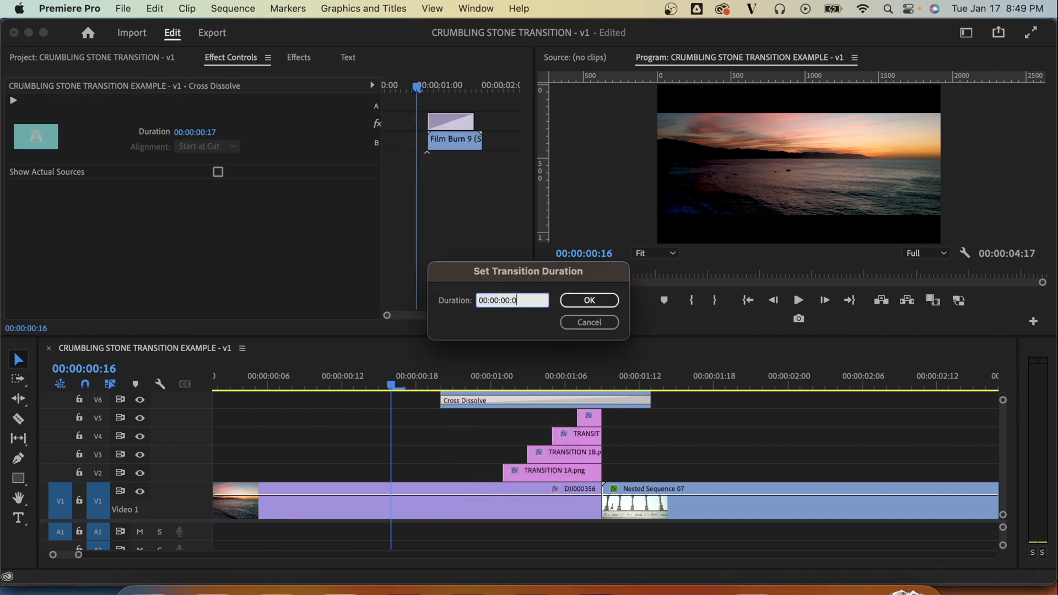
{"action": "left_click", "coordinate": [588, 299]}
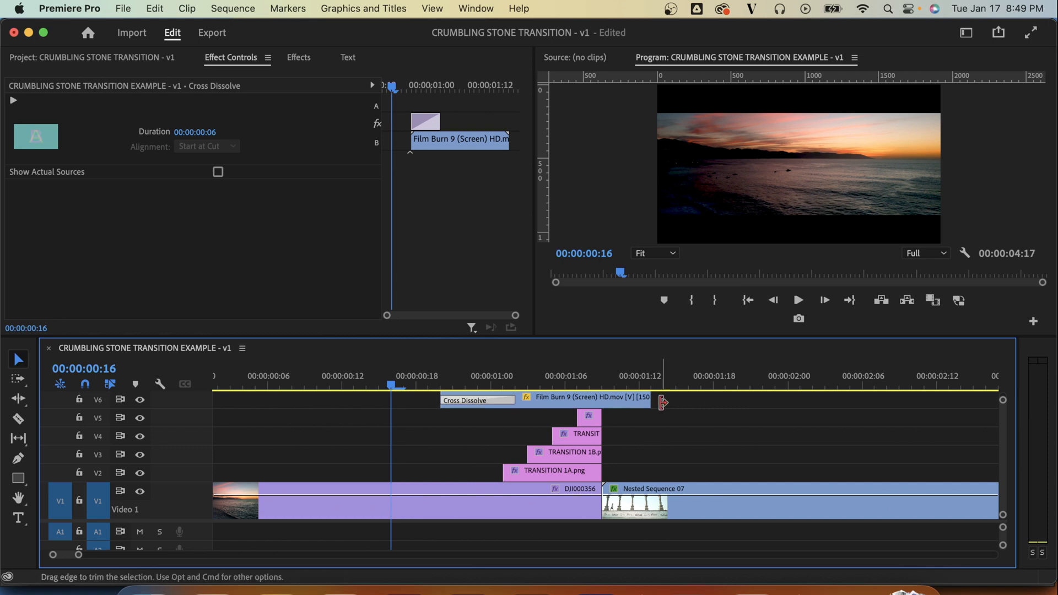
{"action": "left_click", "coordinate": [798, 300]}
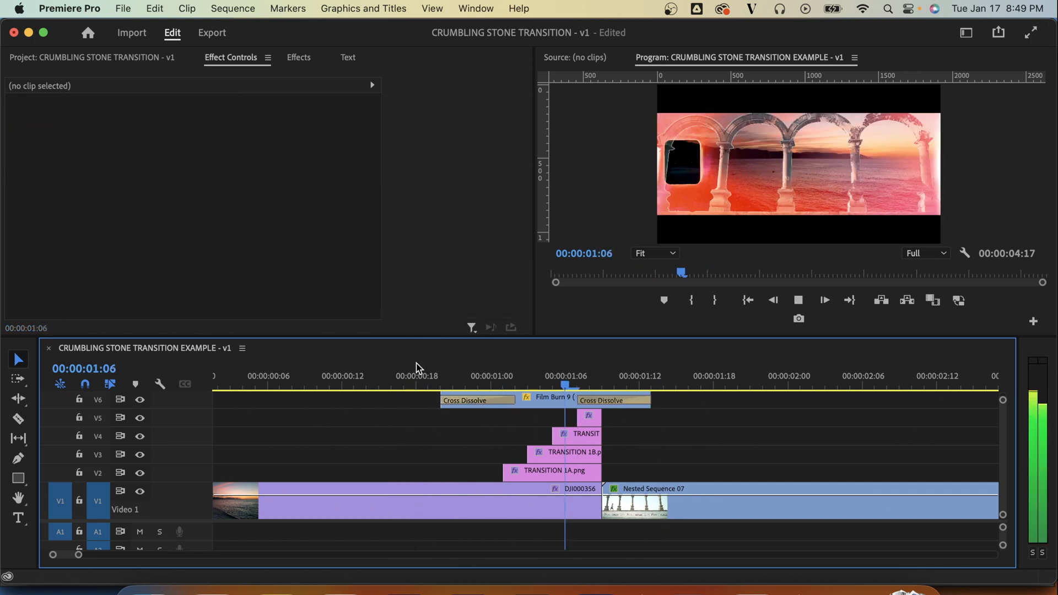